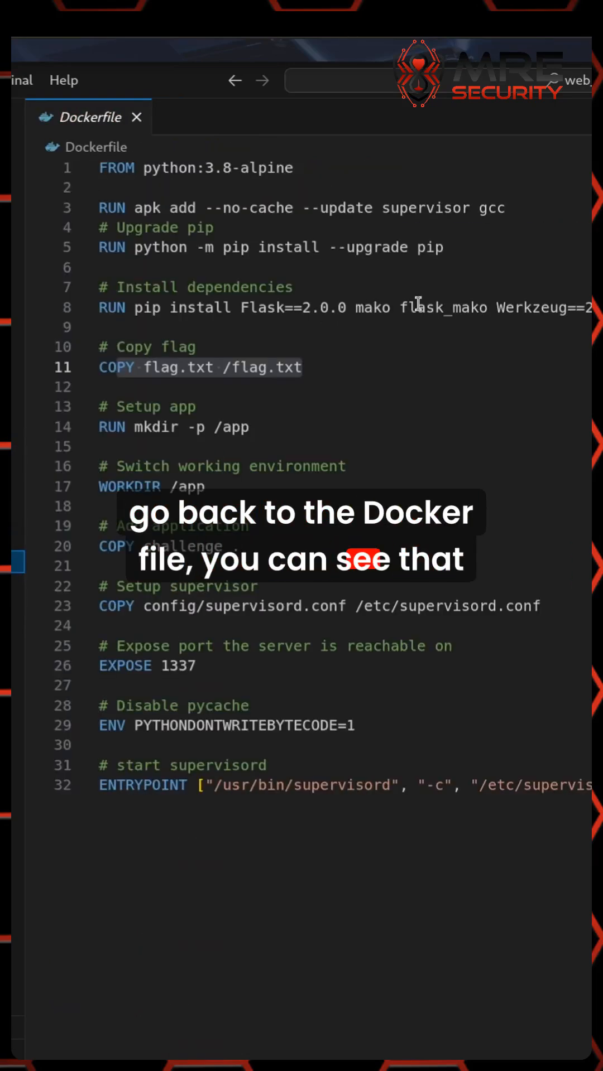
Review util.py's generate_render, change_font and spookify, where text reaches Mako Template unsanitised
double_click(445, 308)
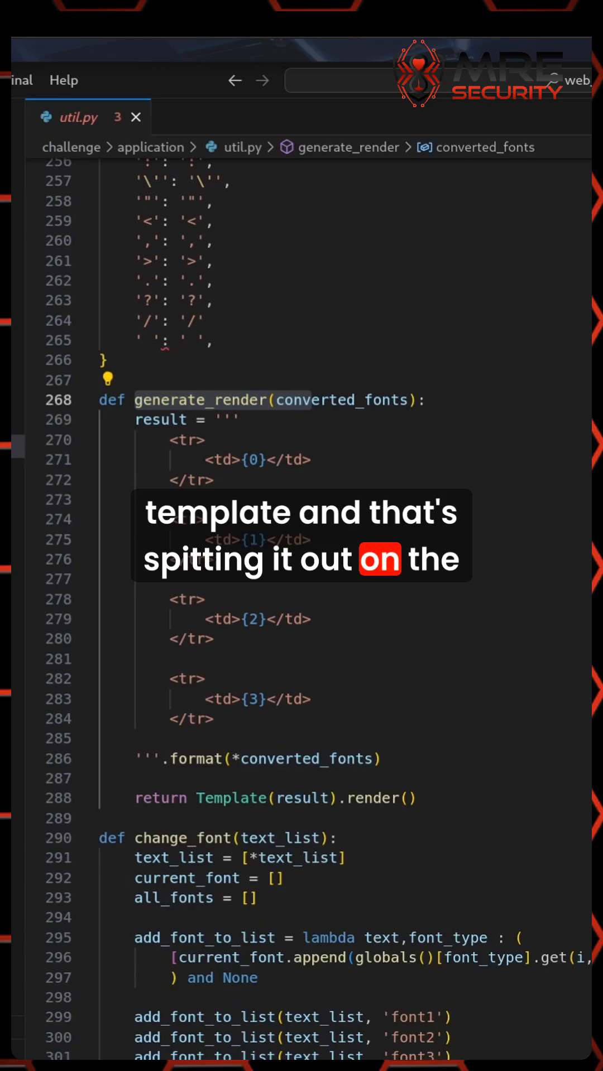
scroll("up", 3)
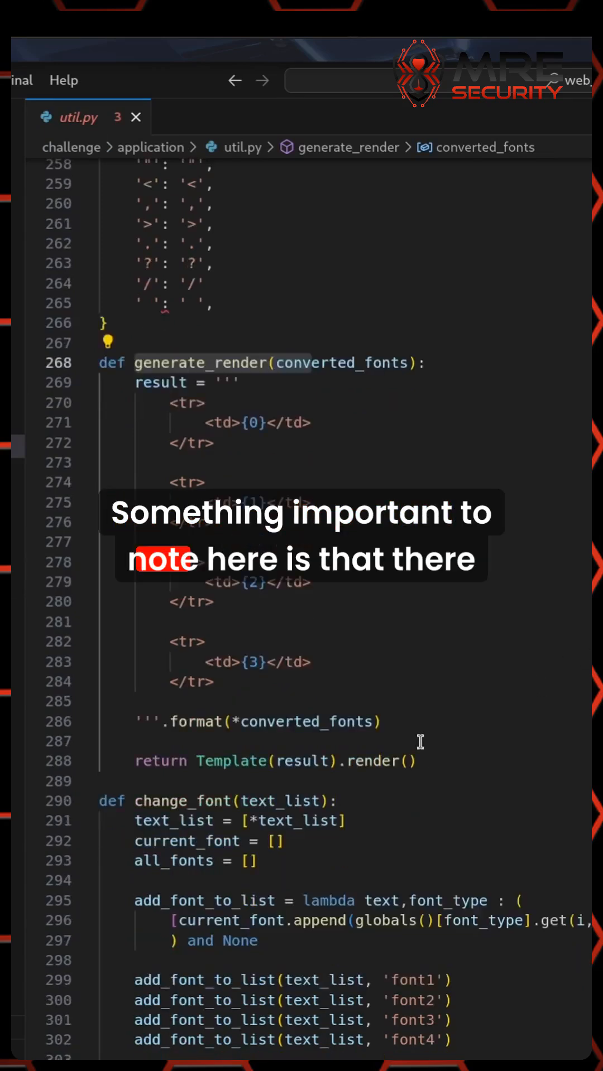
scroll("down", 3)
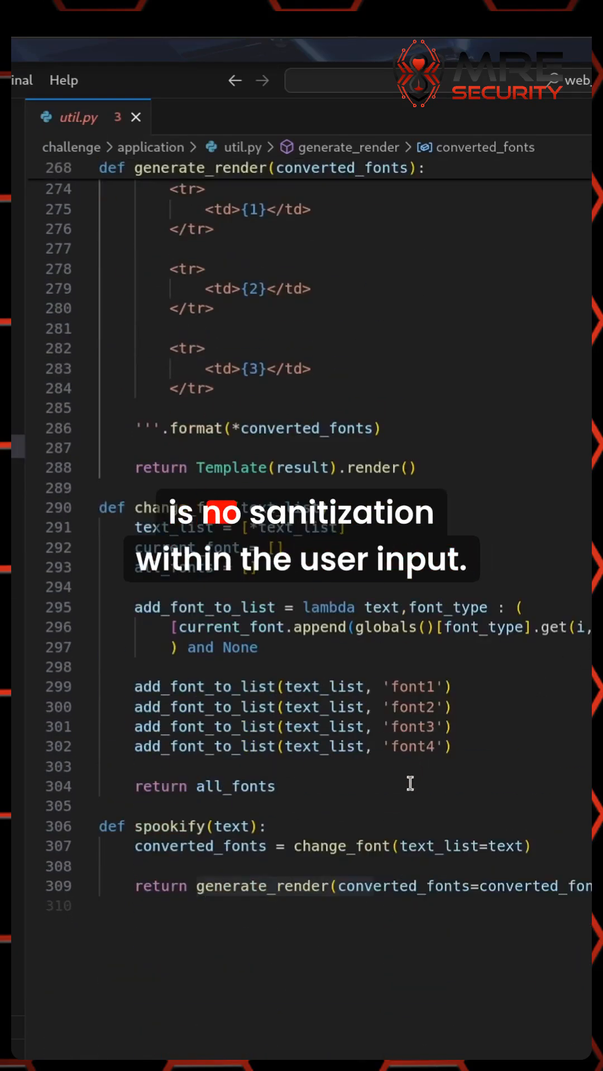
mouse_move(480, 788)
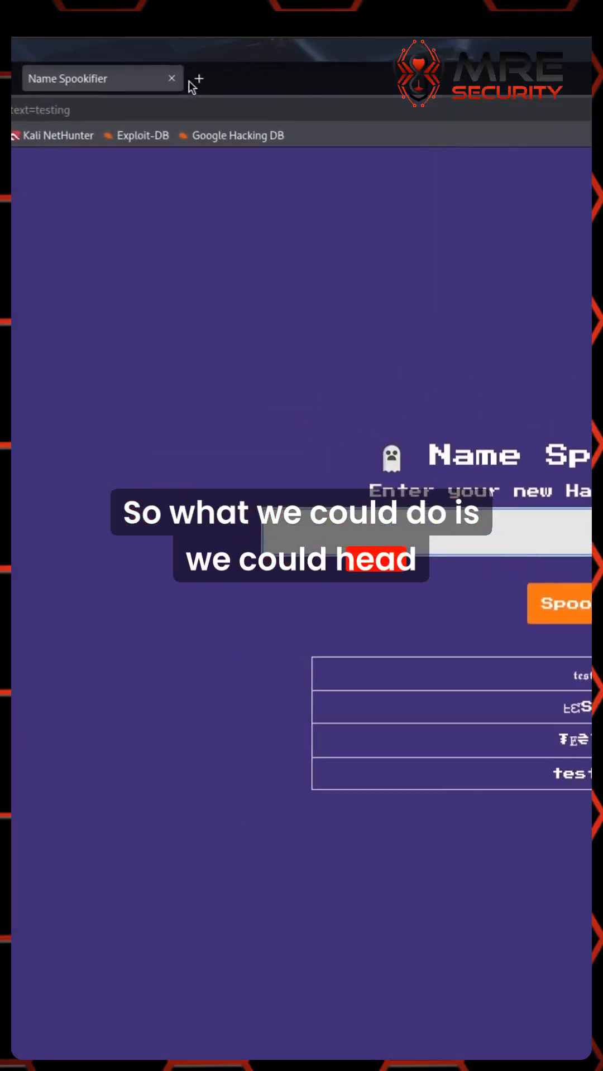
In a new tab, run a Google search for 'ssti mako payloadsallthethings'
left_click(197, 78)
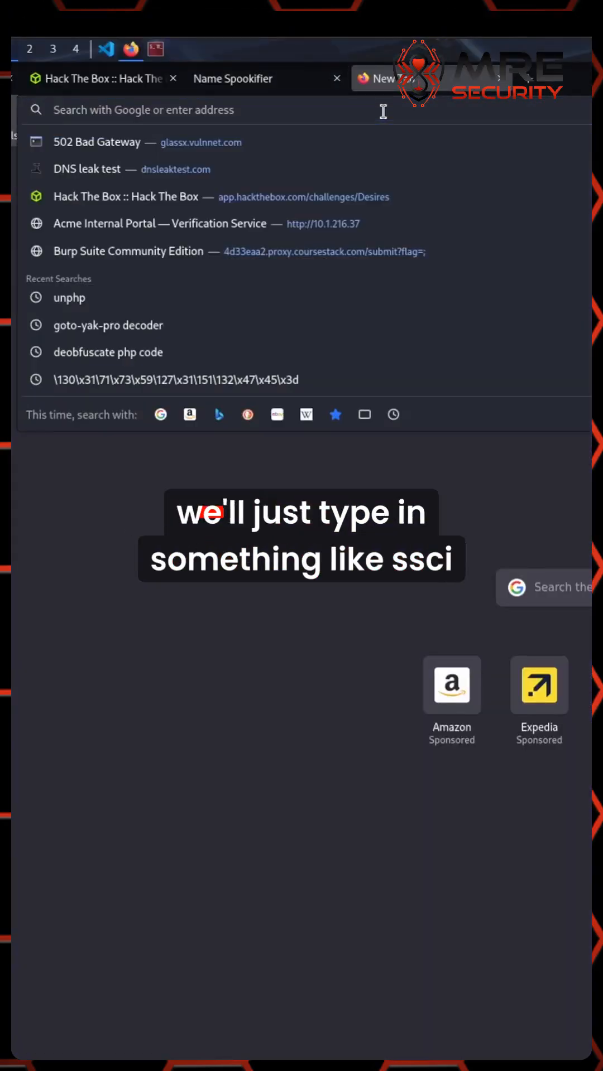
type("ssti")
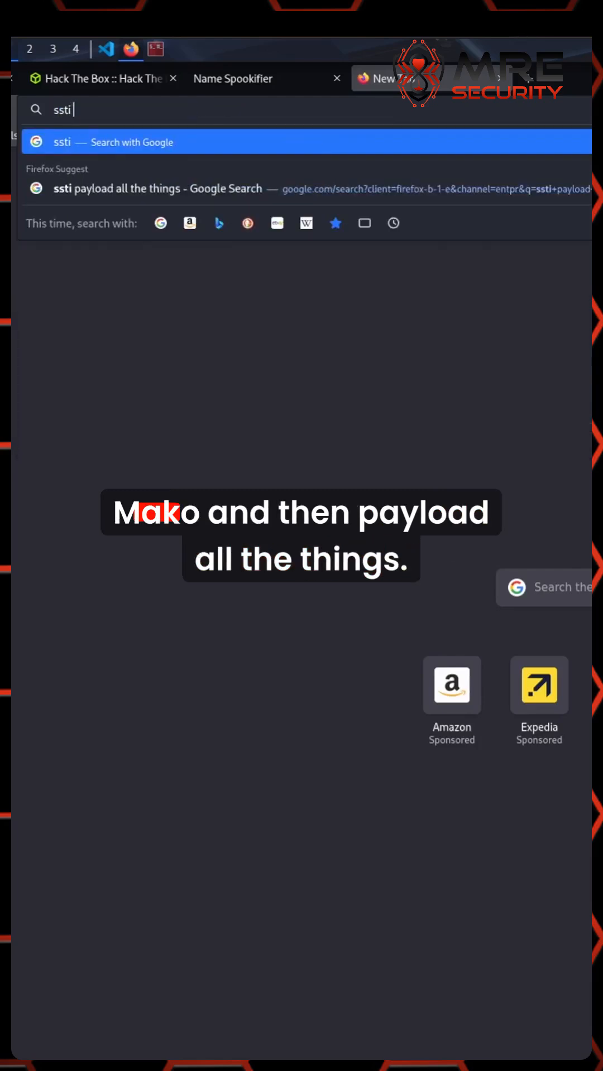
type("mako payl")
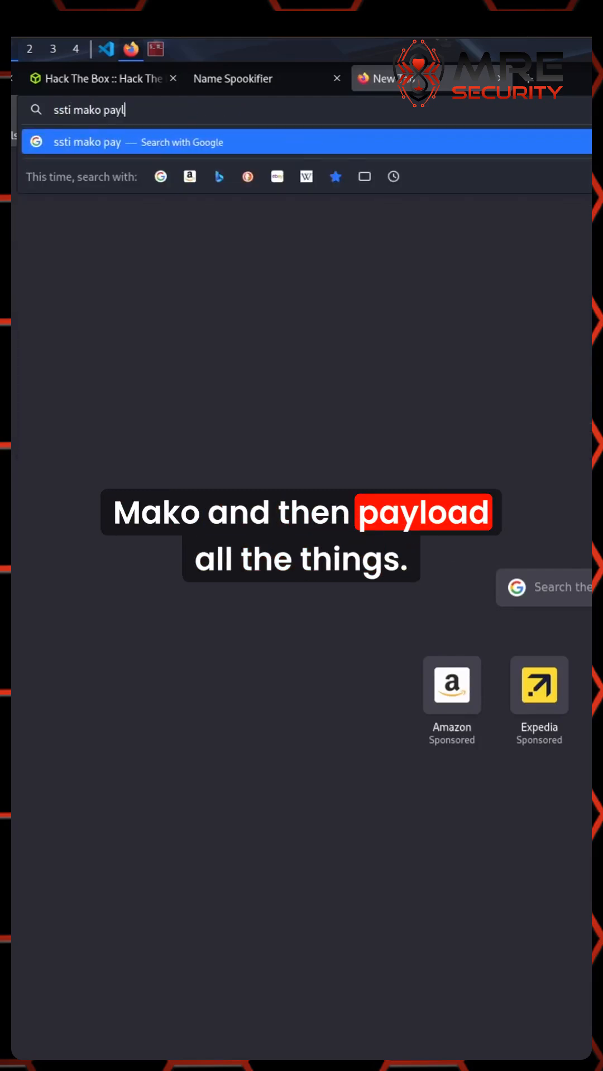
key("Return")
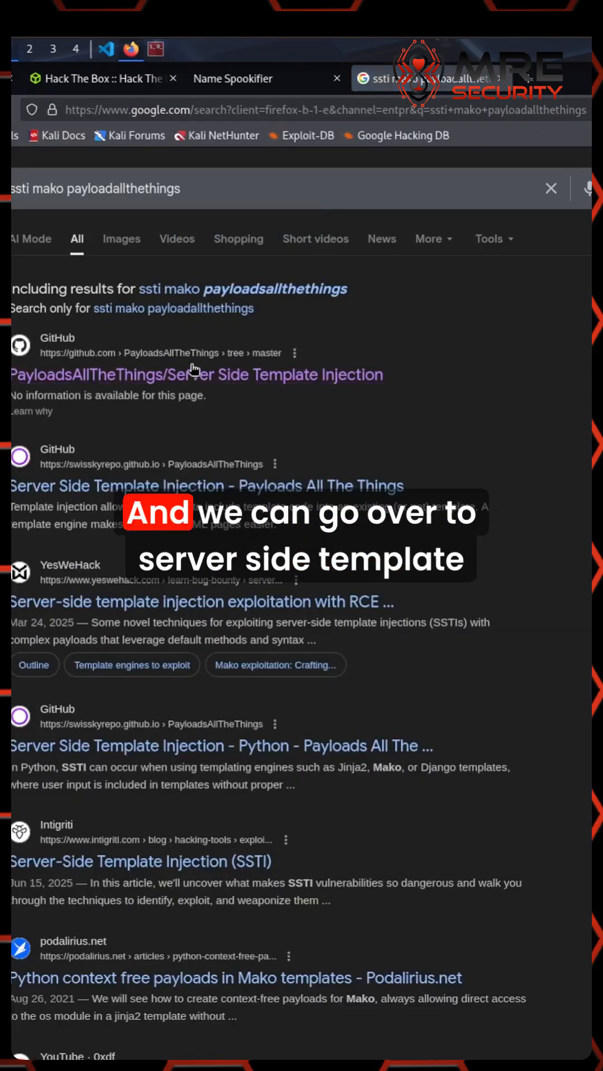
Reach the Mako Remote Command Execution section of PayloadsAllTheThings' Python.md SSTI notes
left_click(196, 375)
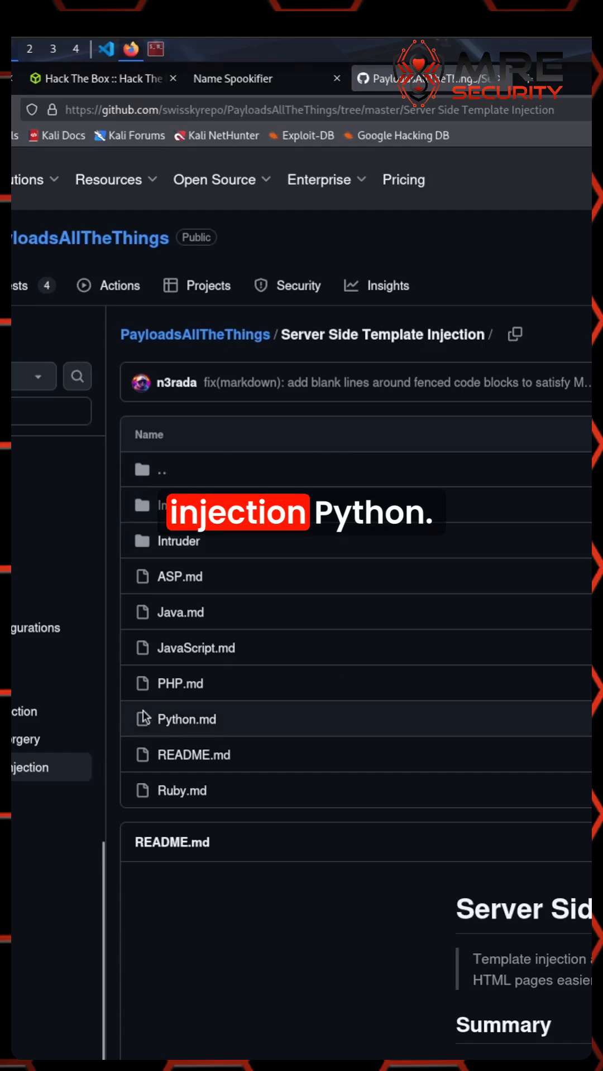
left_click(190, 718)
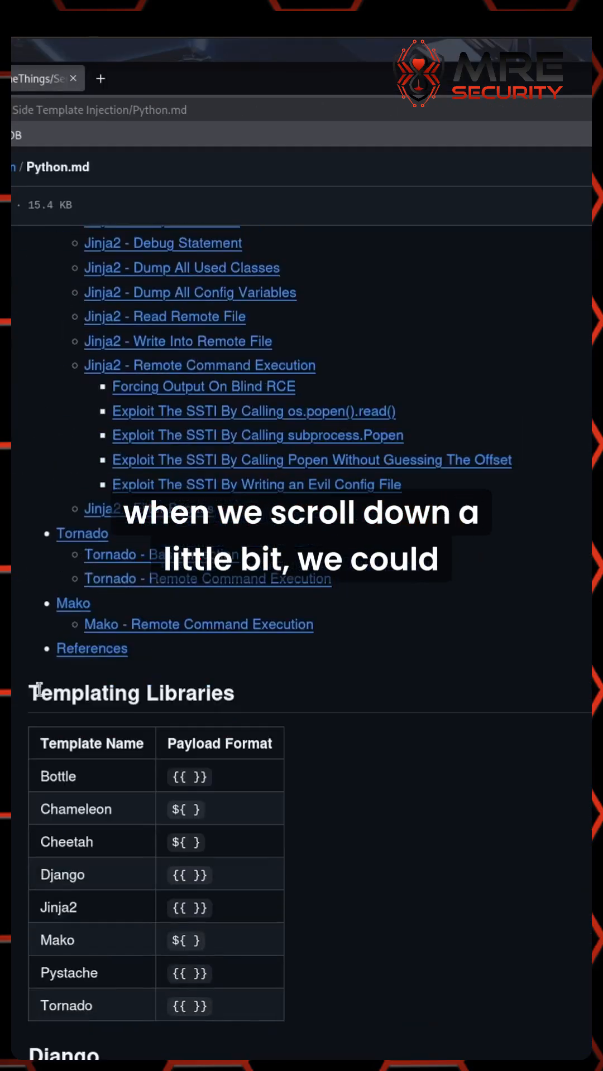
left_click(73, 604)
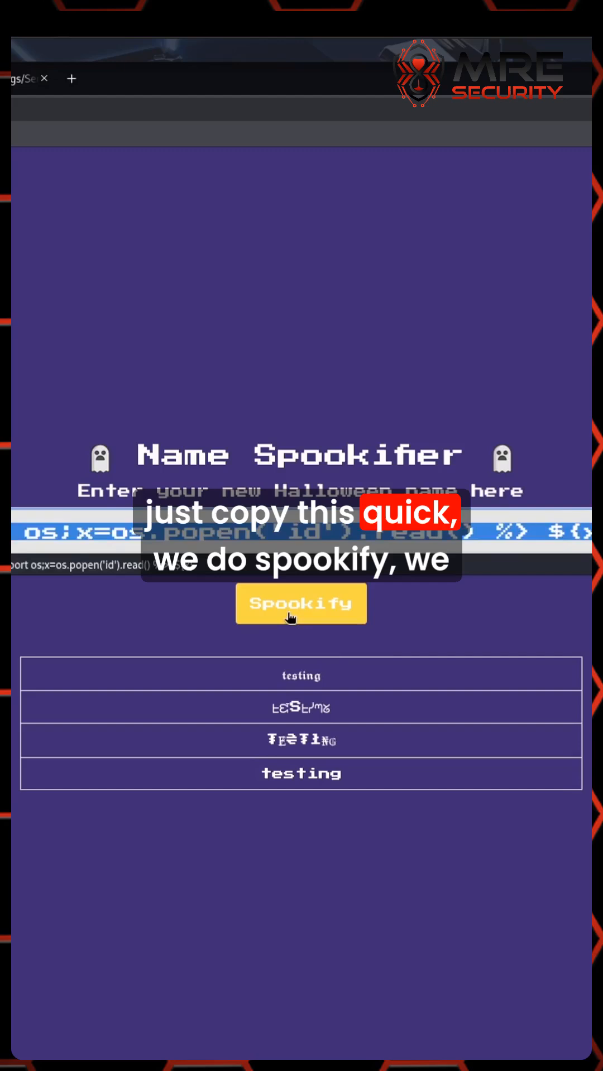
Spookify the Mako os.popen('id') payload so the result shows uid=0(root)
left_click(300, 604)
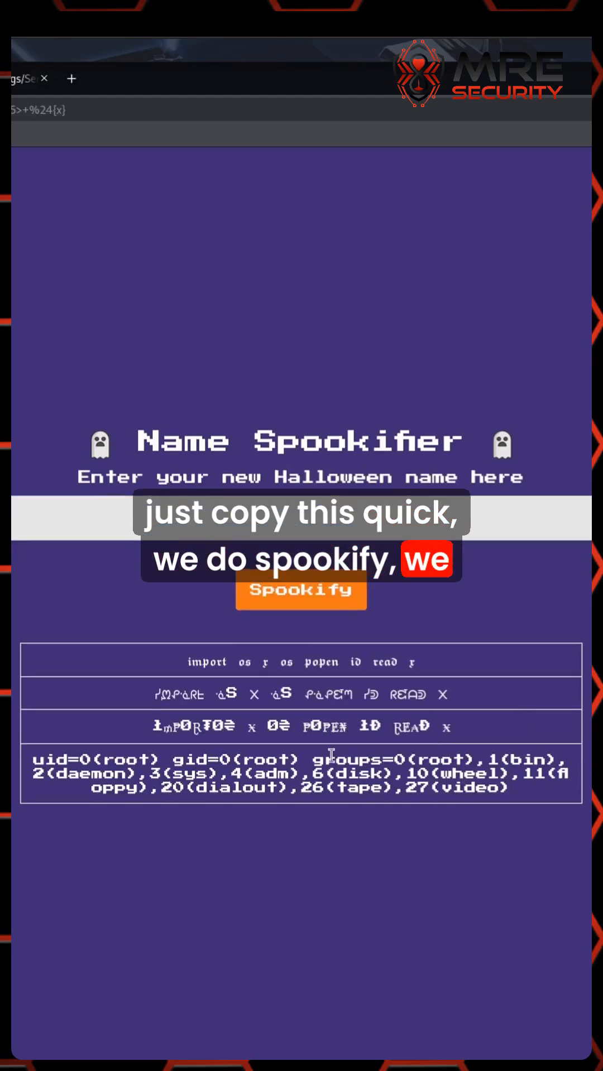